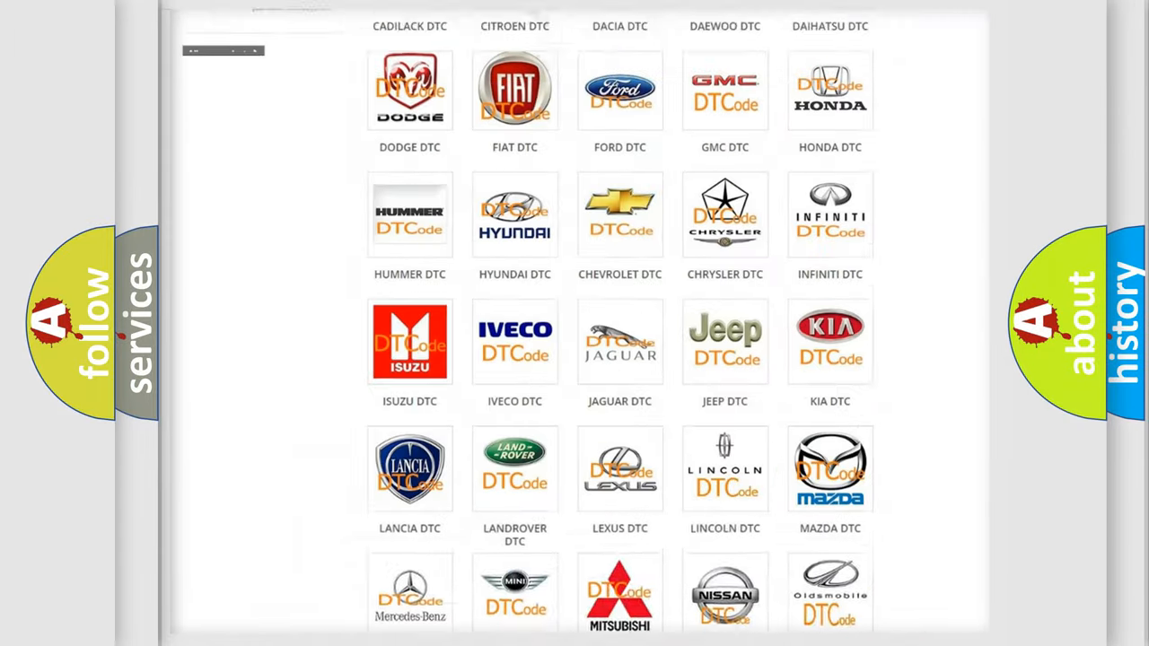
# - Open the Saturn DTC page from the brand grid and browse into its B-codes
pyautogui.scroll(3)
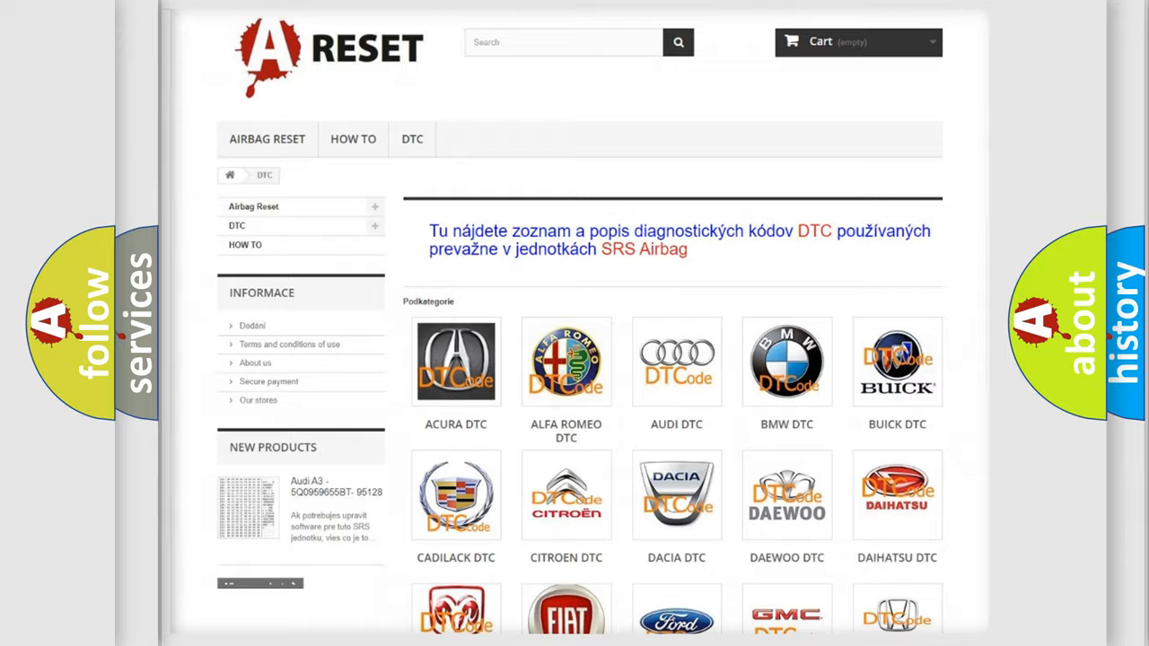
pyautogui.scroll(-3)
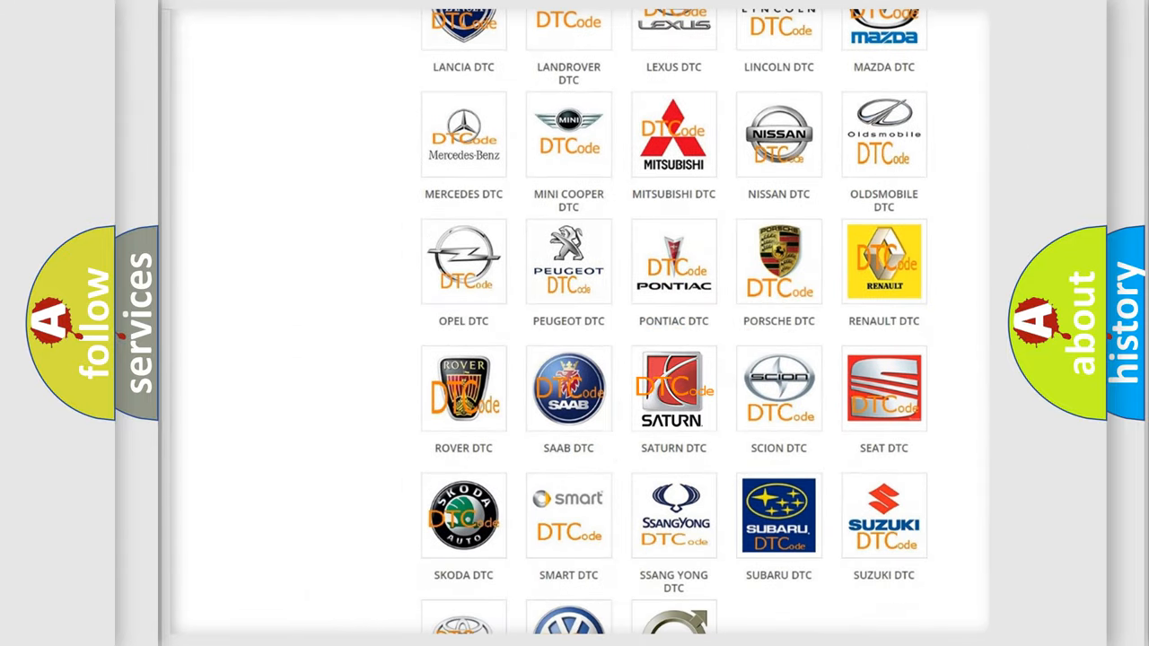
pyautogui.click(673, 388)
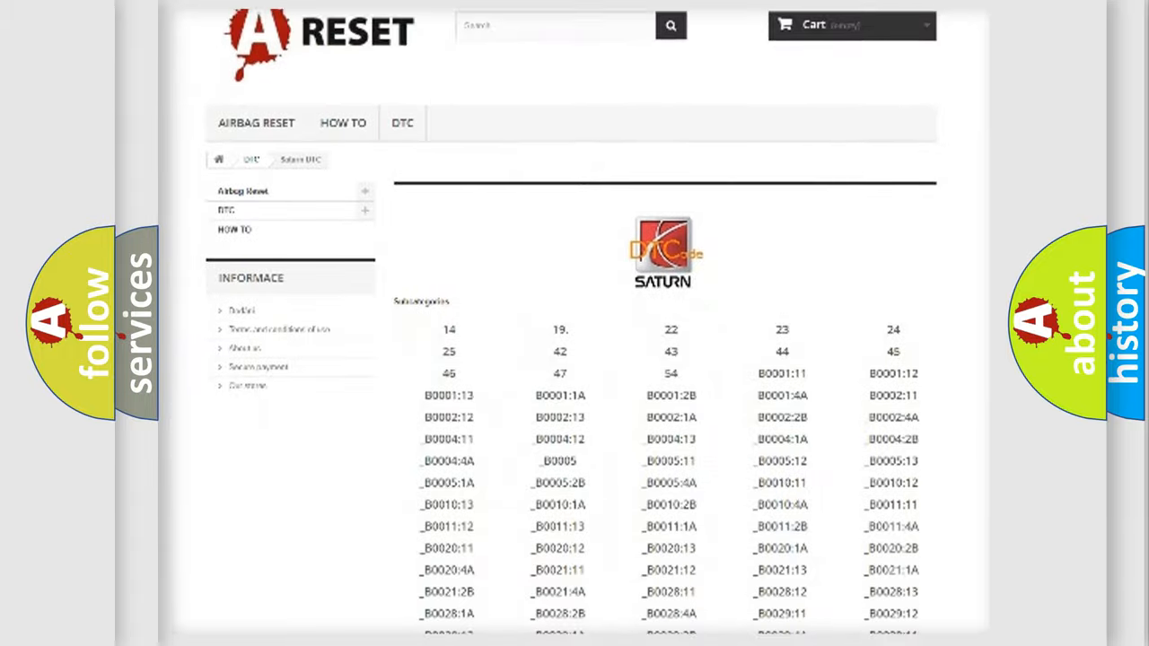
pyautogui.scroll(-3)
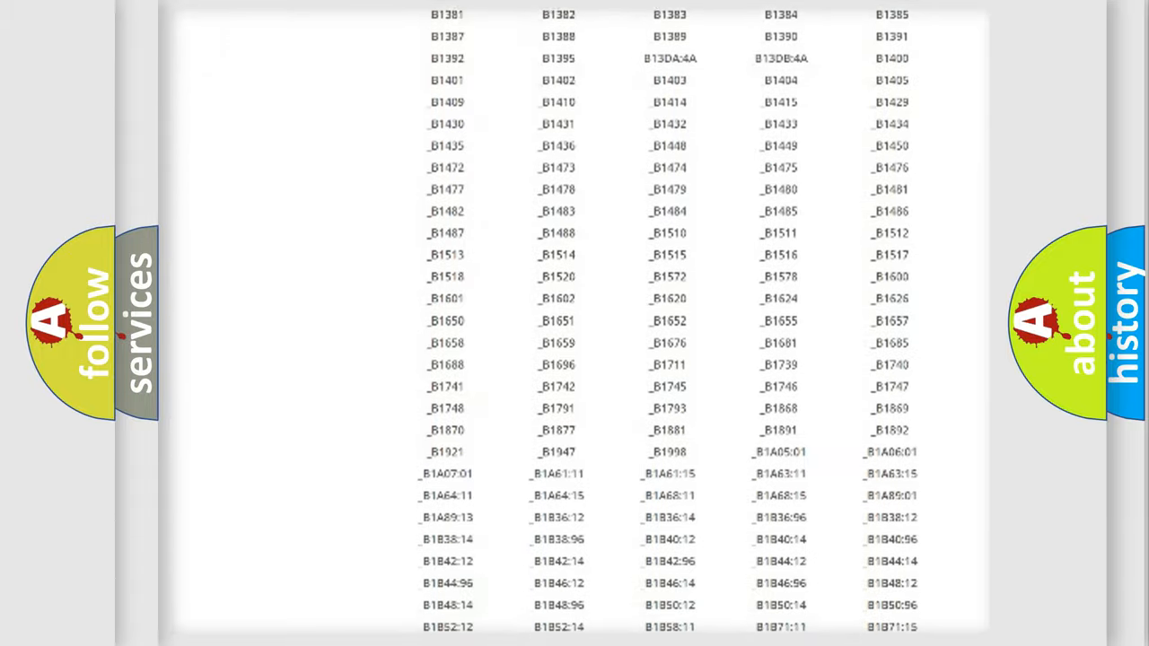